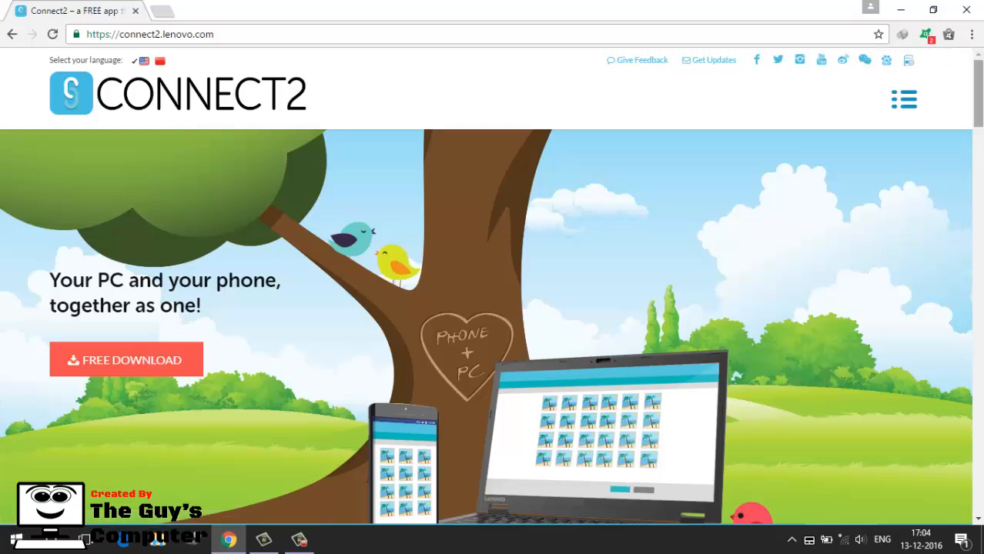
# Reach the Download section on connect2.lenovo.com and start the Windows download.
pyautogui.scroll(-3)
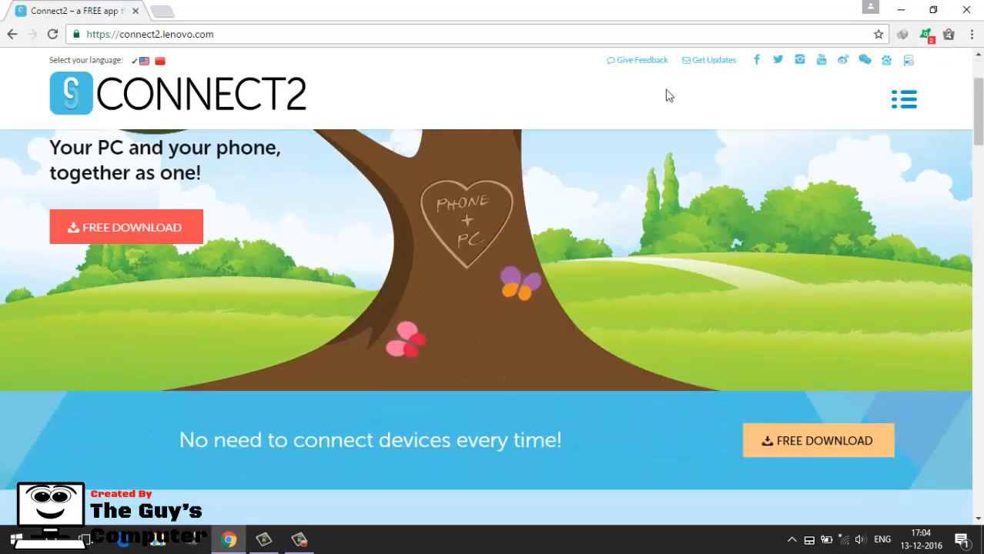
pyautogui.scroll(-3)
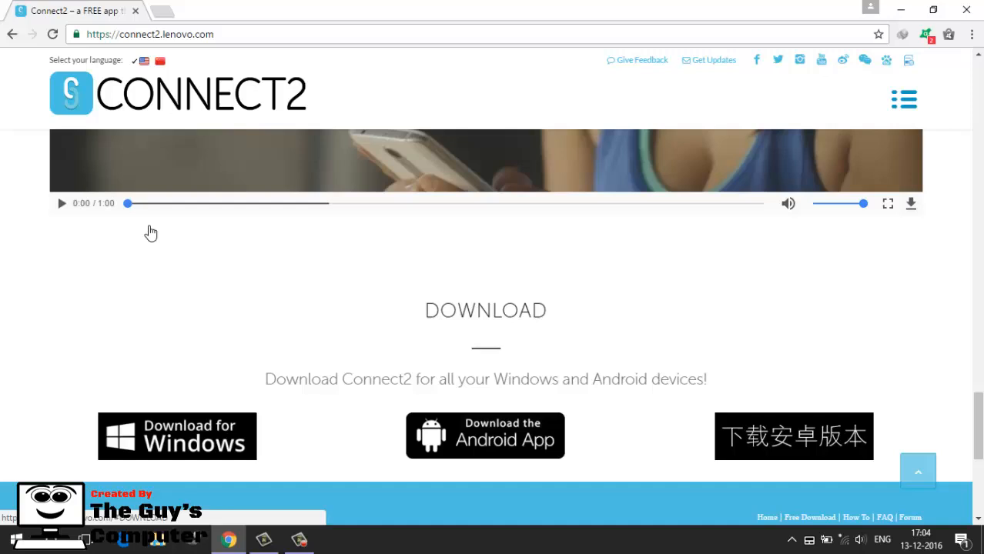
pyautogui.scroll(-3)
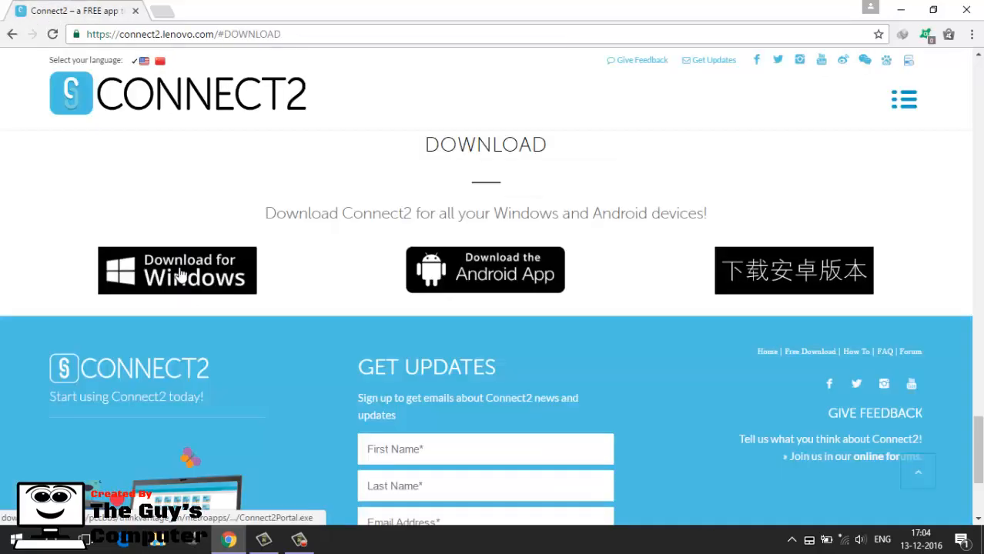
pyautogui.click(177, 271)
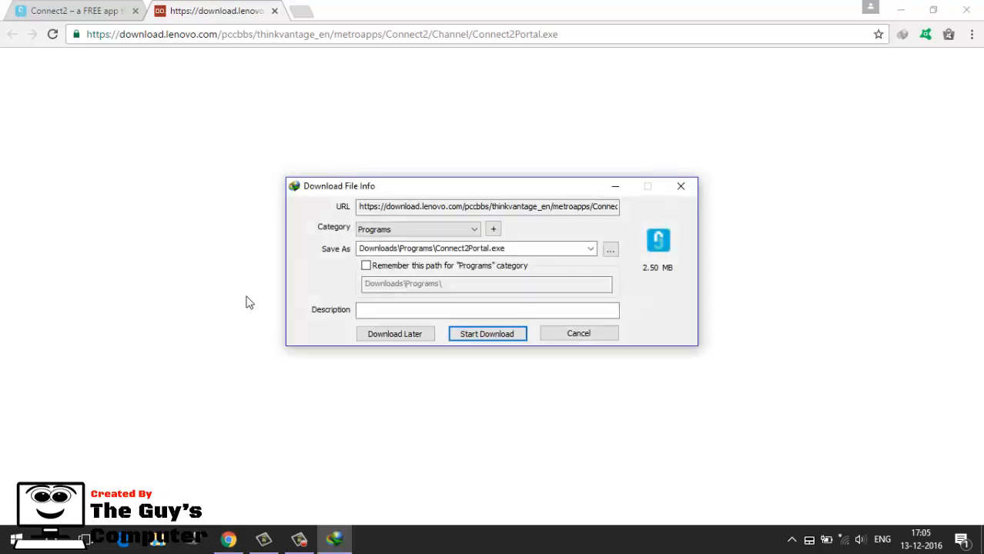
# Start the Connect2Portal.exe download in Internet Download Manager.
pyautogui.click(487, 333)
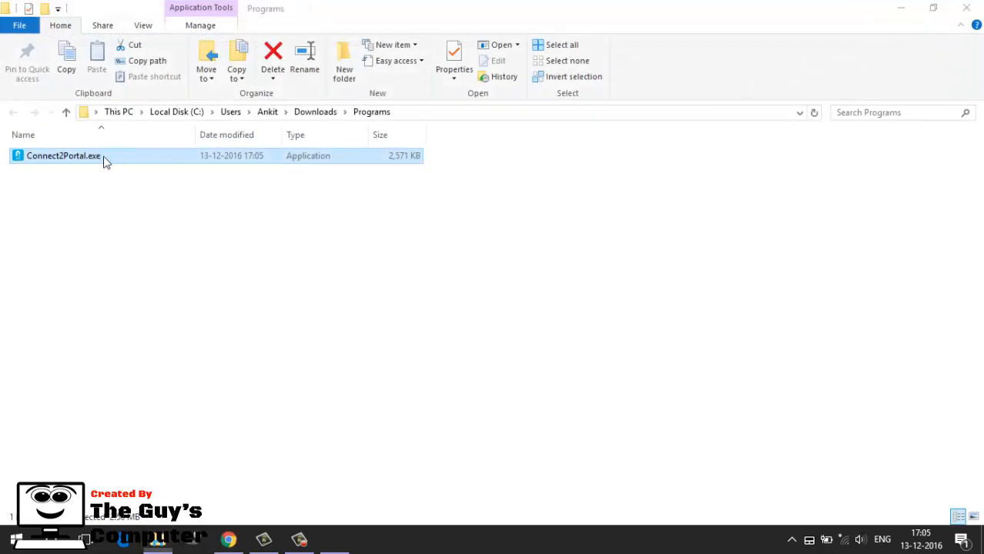
# Run Connect2Portal.exe and accept the default install folder in the setup wizard.
pyautogui.doubleClick(63, 155)
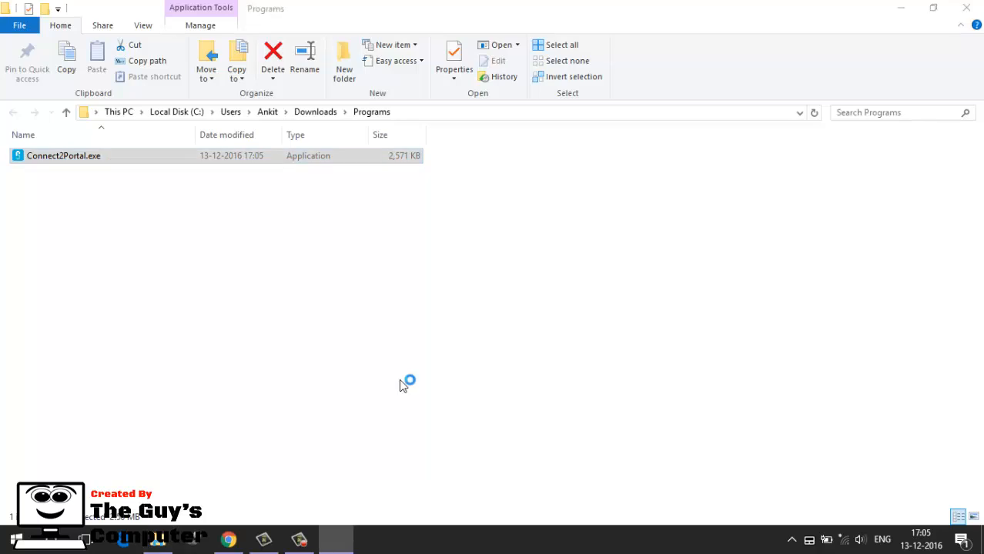
pyautogui.doubleClick(63, 155)
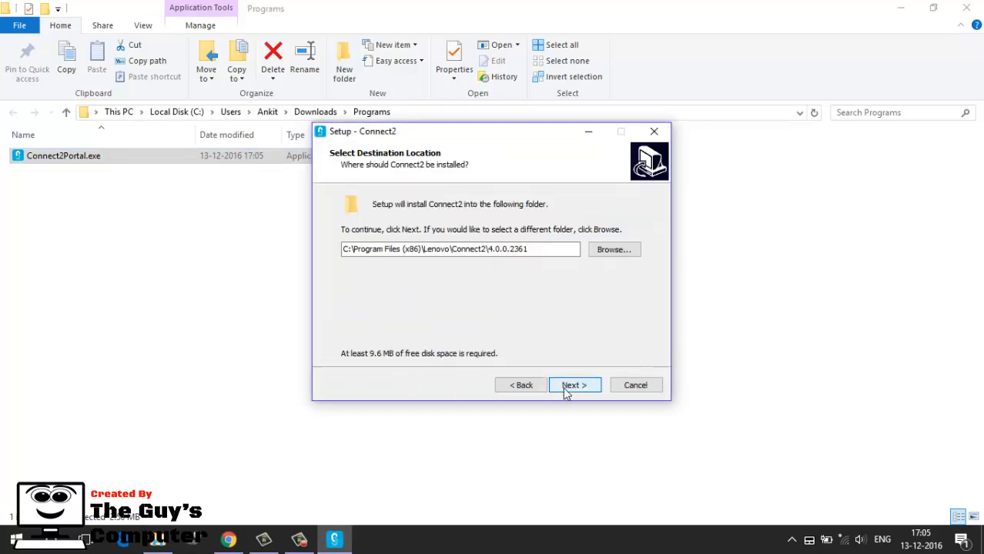
pyautogui.click(574, 385)
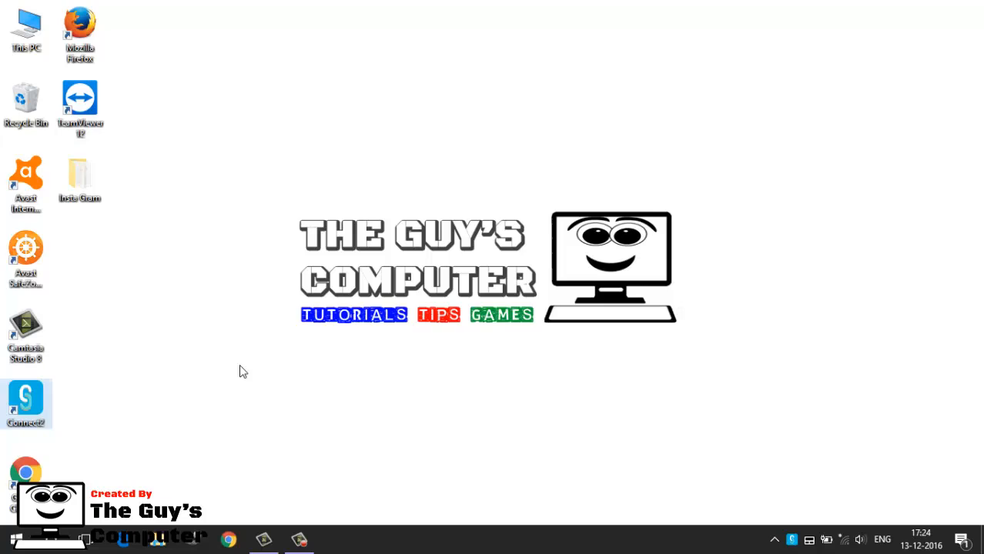
pyautogui.moveTo(501, 407)
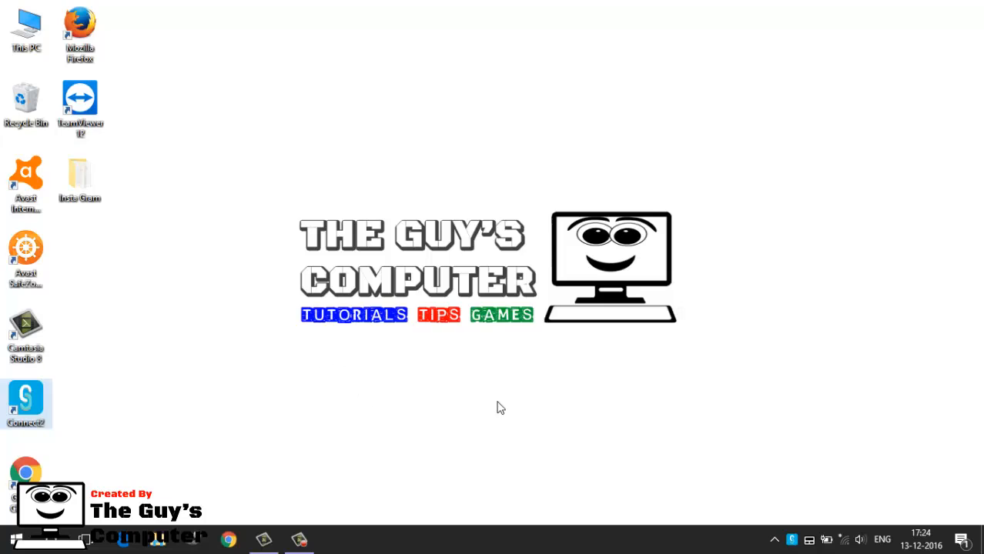
# Launch Connect2 from its desktop shortcut so the pairing QR code appears.
pyautogui.doubleClick(25, 397)
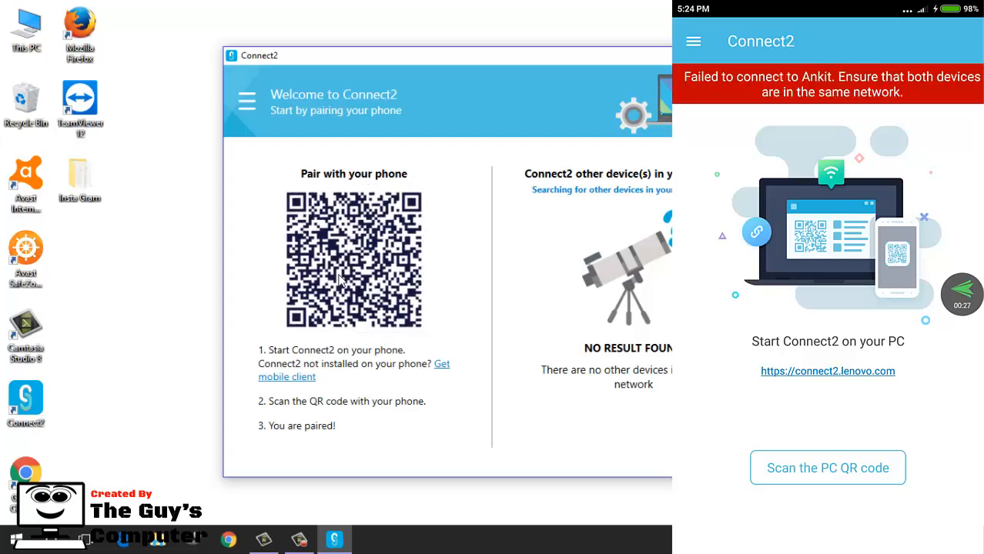
# Scan the PC's QR code from the MI 3W phone app to pair the devices.
pyautogui.click(828, 469)
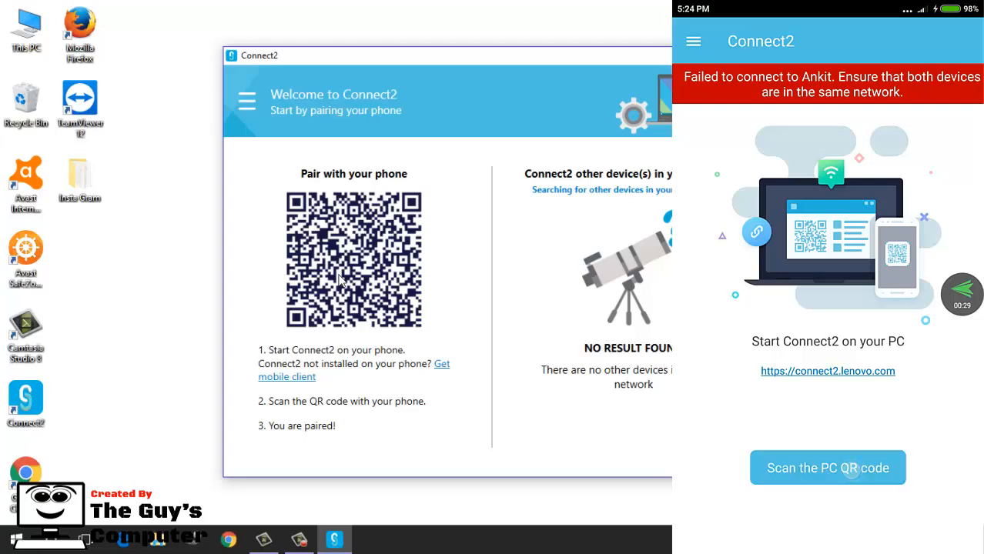
pyautogui.click(829, 468)
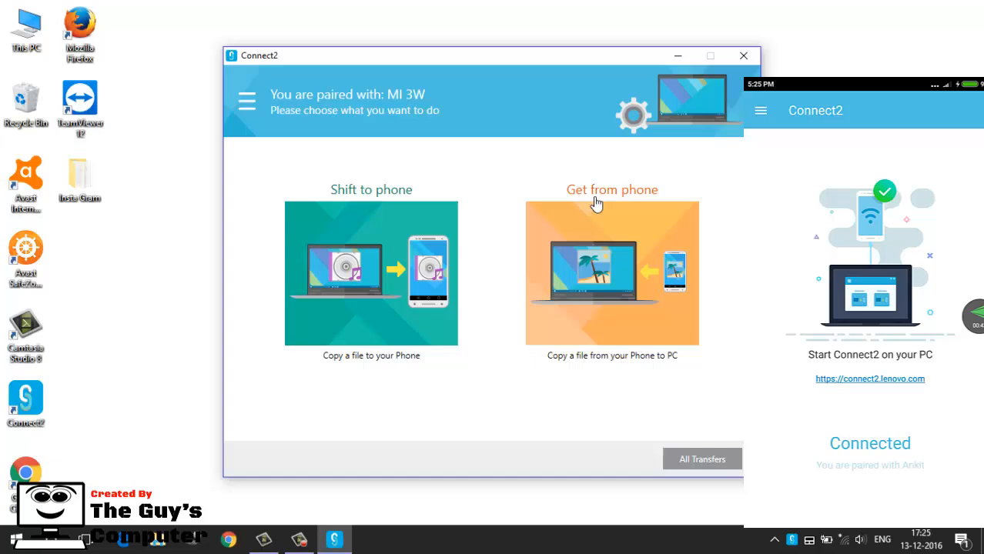
pyautogui.moveTo(399, 244)
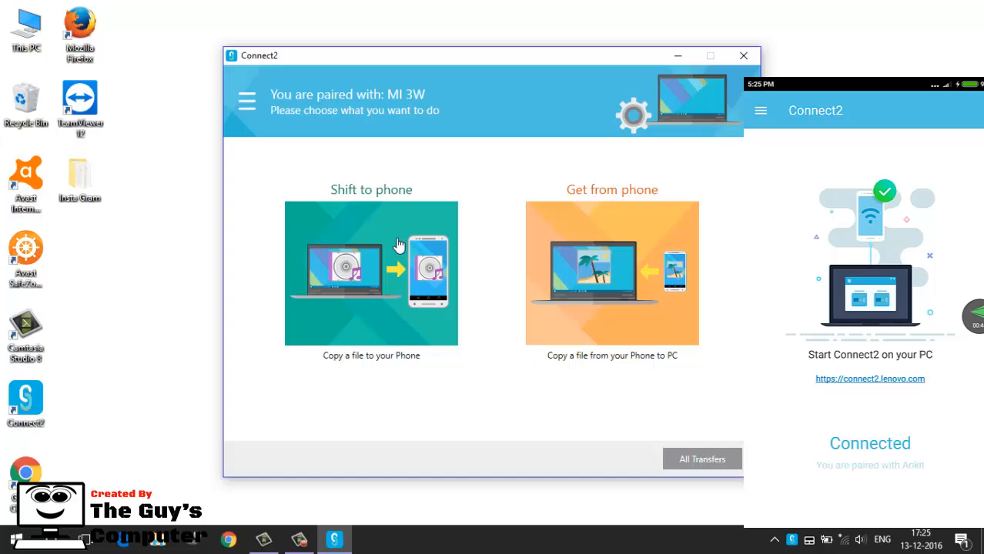
pyautogui.moveTo(376, 243)
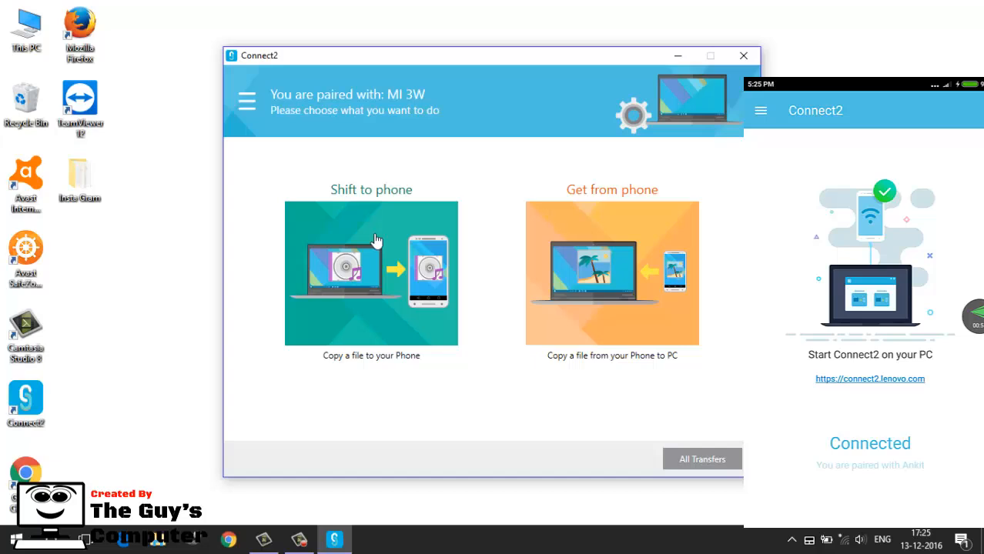
pyautogui.moveTo(603, 247)
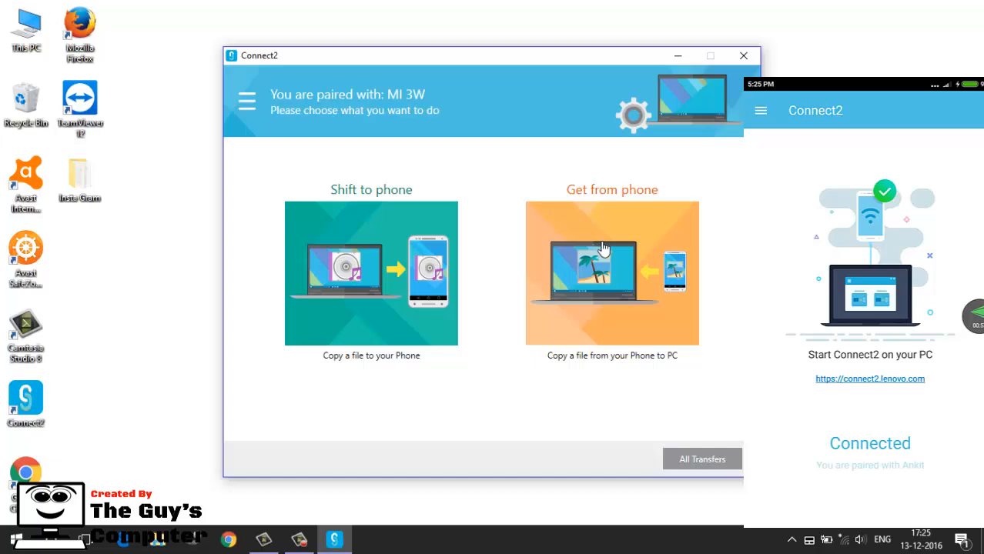
pyautogui.moveTo(261, 268)
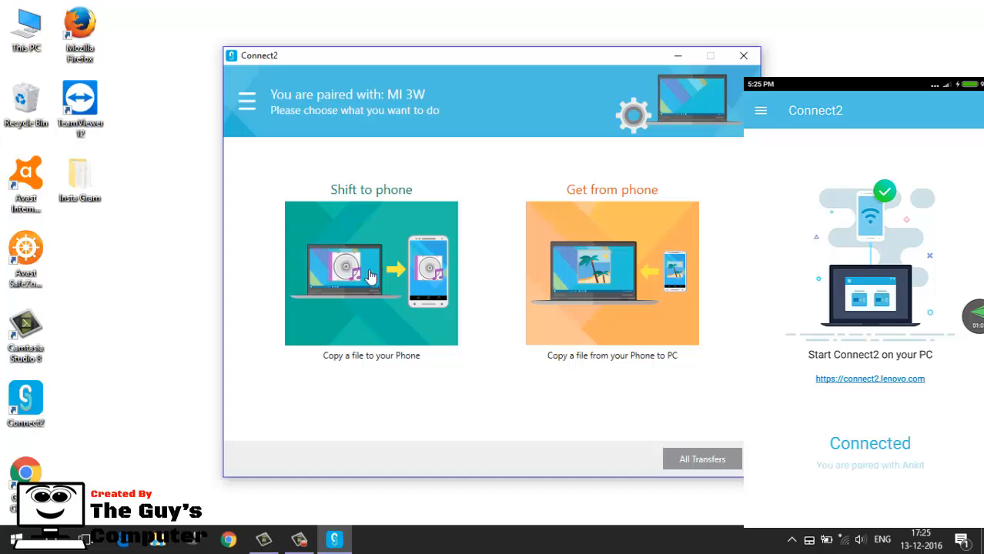
# Browse the Open dialog to This PC > New Volume > E > videos to pick the video to send.
pyautogui.click(370, 274)
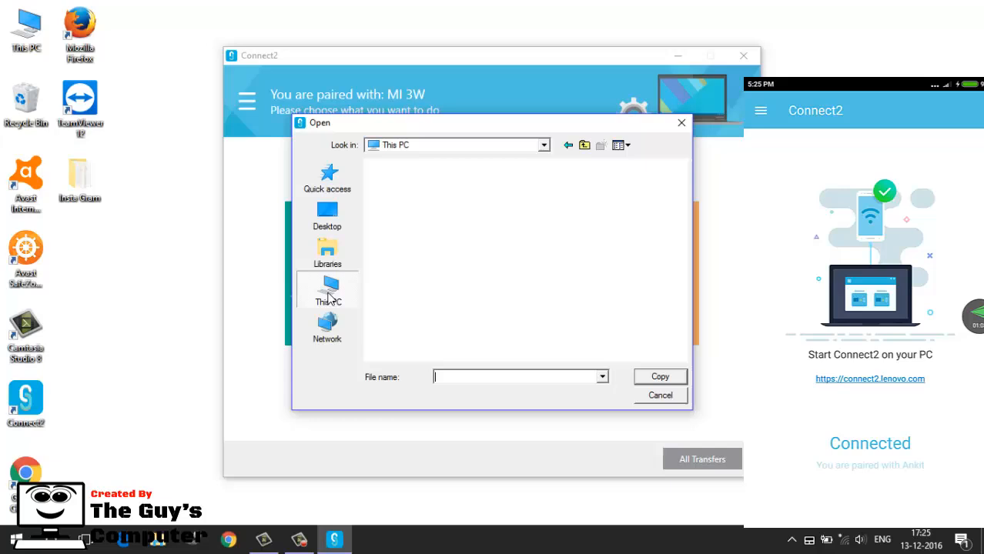
pyautogui.scroll(-3)
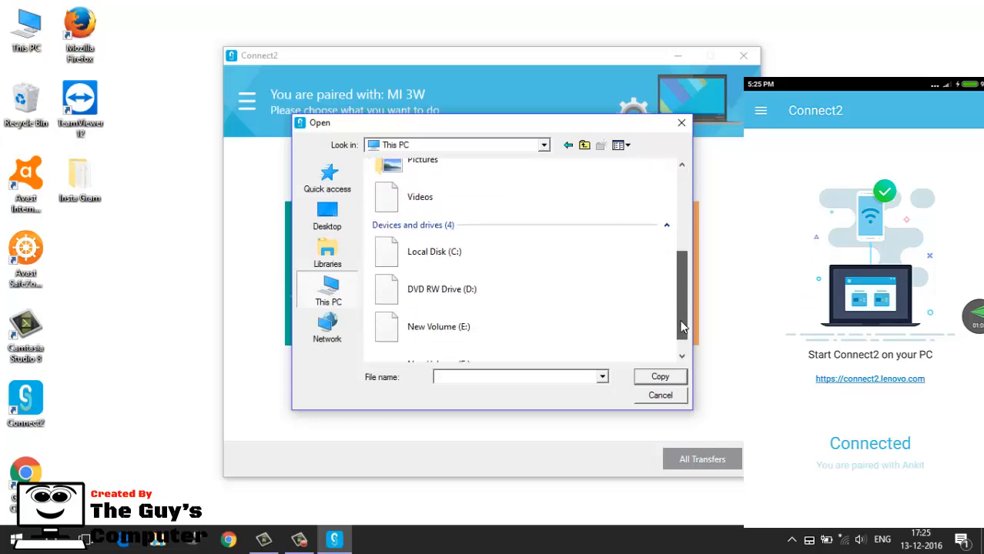
pyautogui.doubleClick(437, 327)
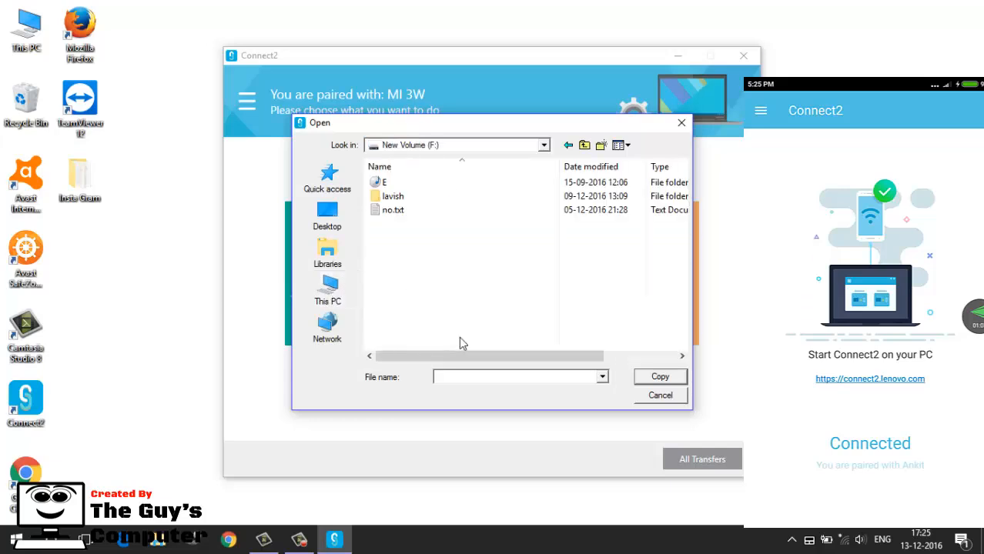
pyautogui.doubleClick(383, 182)
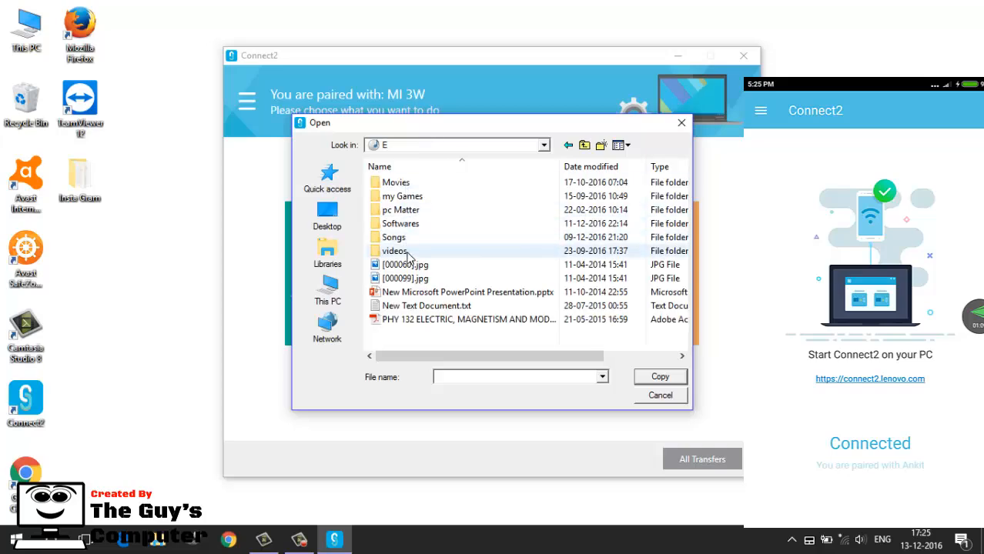
pyautogui.doubleClick(395, 251)
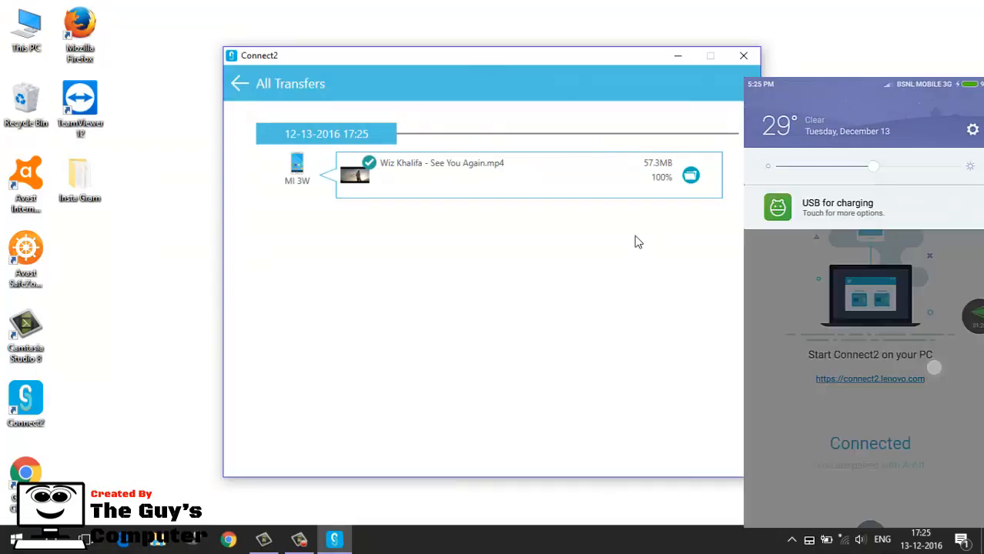
# Use Get from phone to select Wiz Khalifa - See You Again.mp4 under Files and copy it to the PC.
pyautogui.click(239, 83)
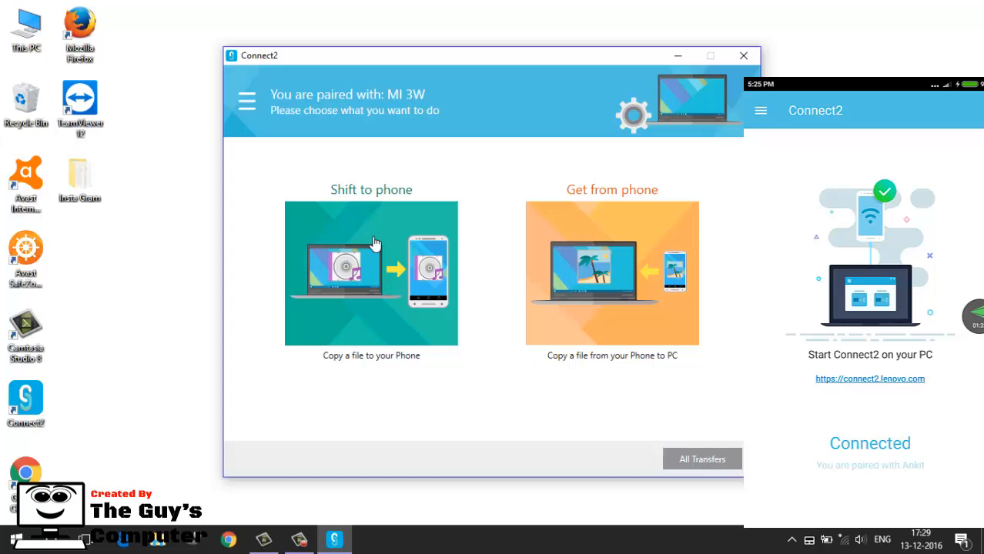
pyautogui.moveTo(626, 195)
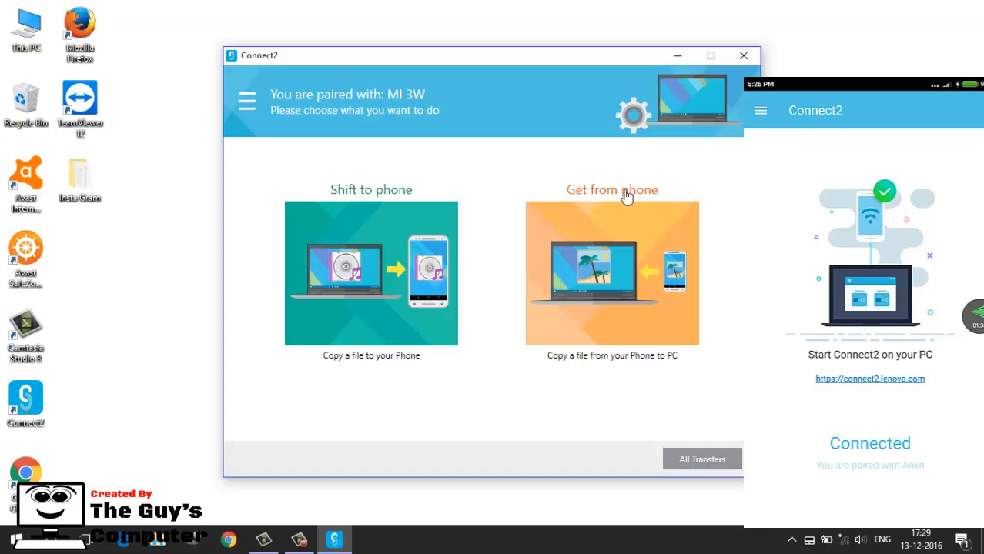
pyautogui.click(613, 274)
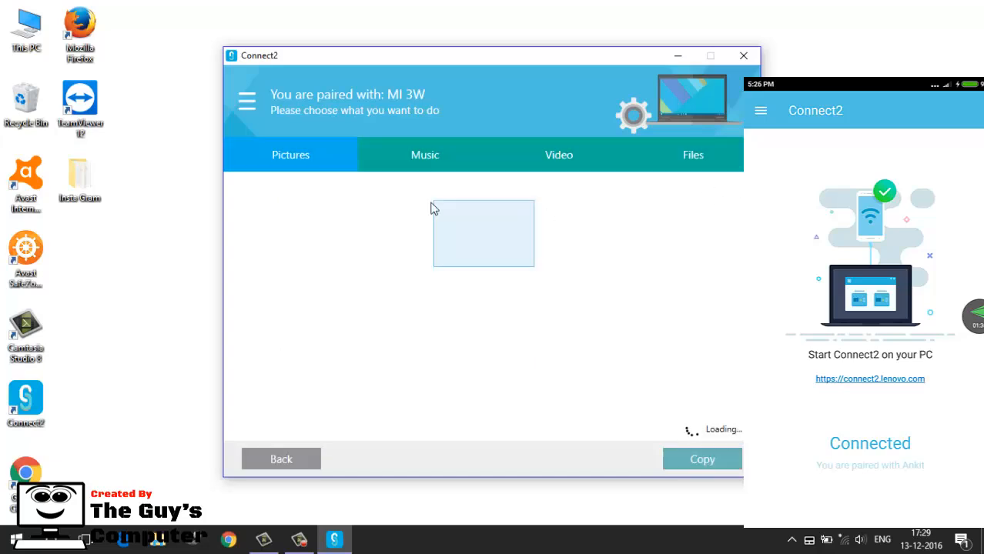
pyautogui.click(685, 154)
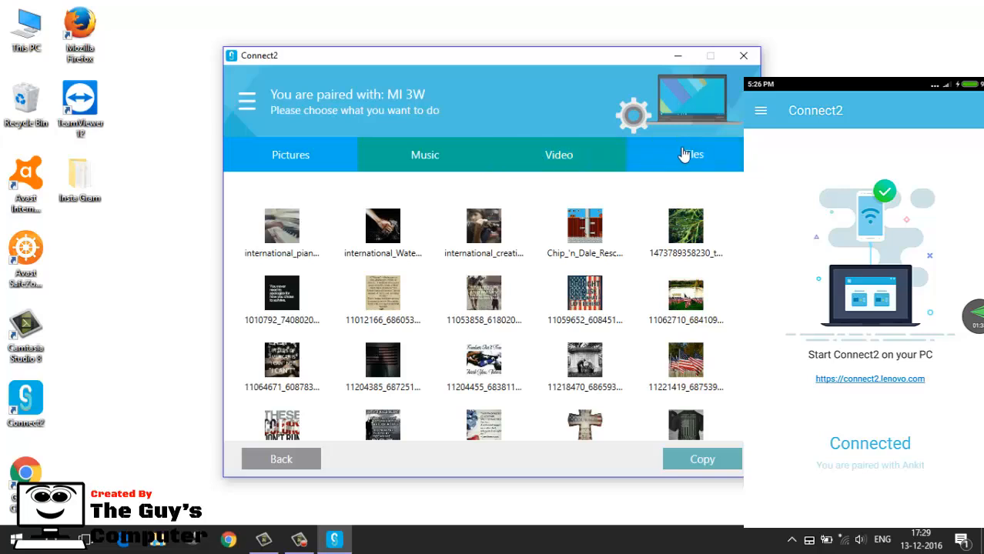
pyautogui.click(693, 154)
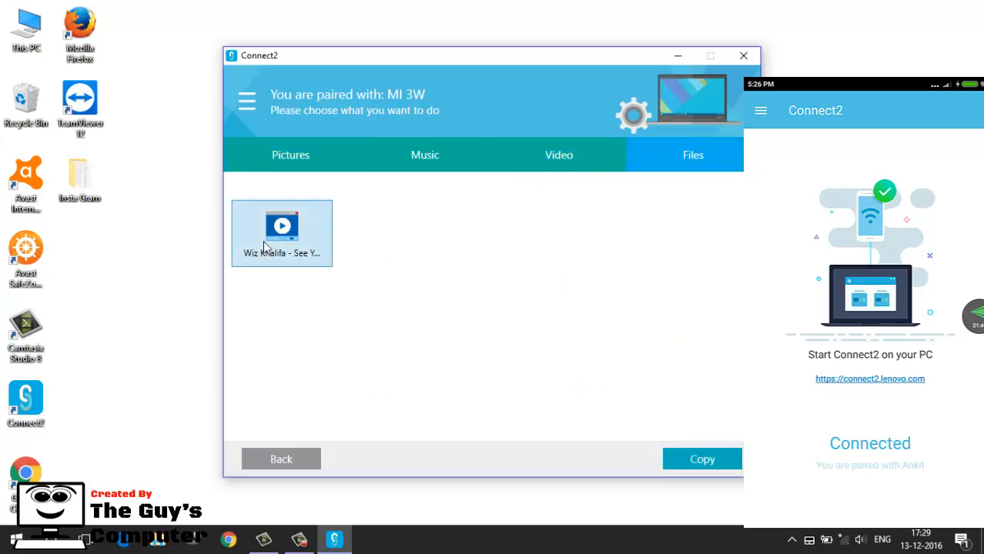
pyautogui.click(702, 459)
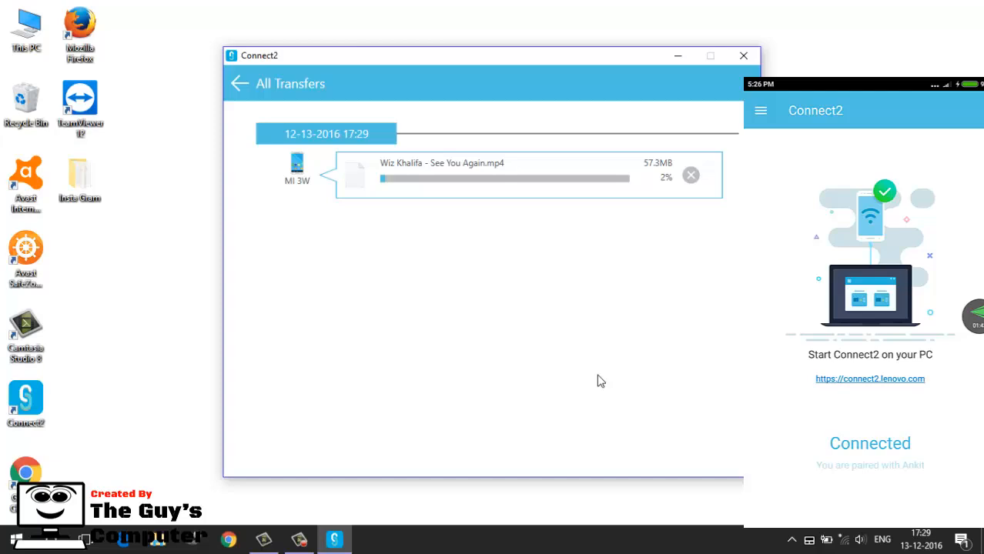
pyautogui.moveTo(539, 315)
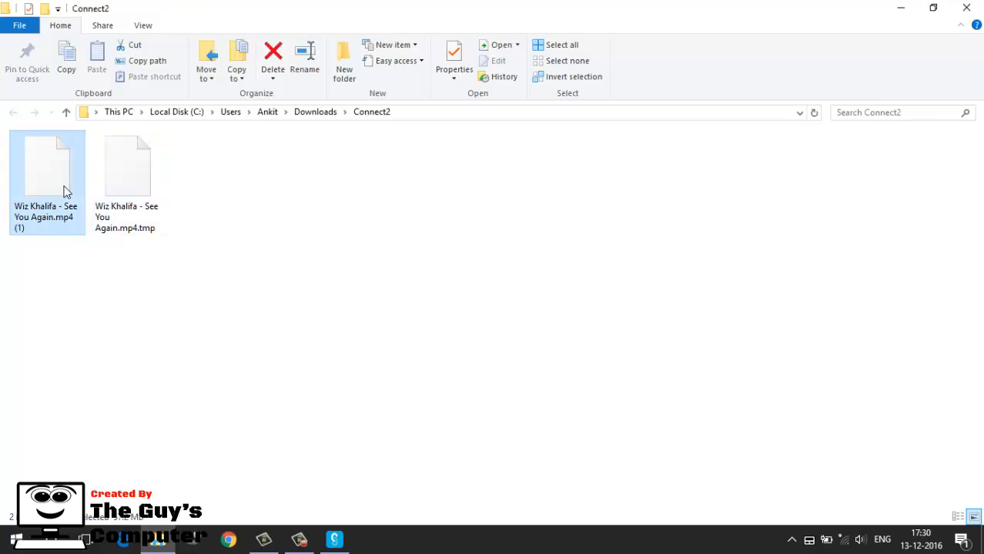
# Play the received See You Again mp4 from Downloads\Connect2 with VLC media player.
pyautogui.click(126, 166)
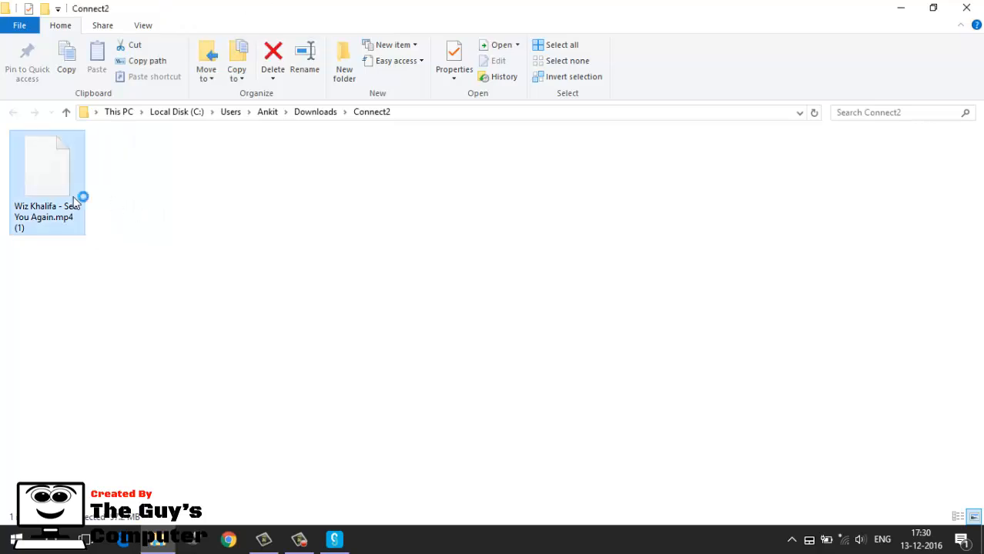
pyautogui.doubleClick(46, 167)
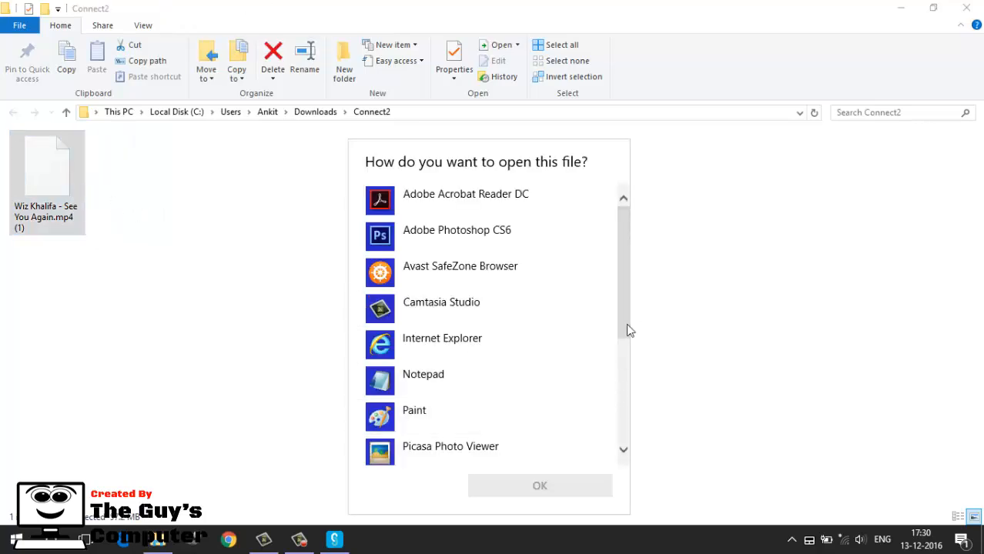
pyautogui.scroll(-3)
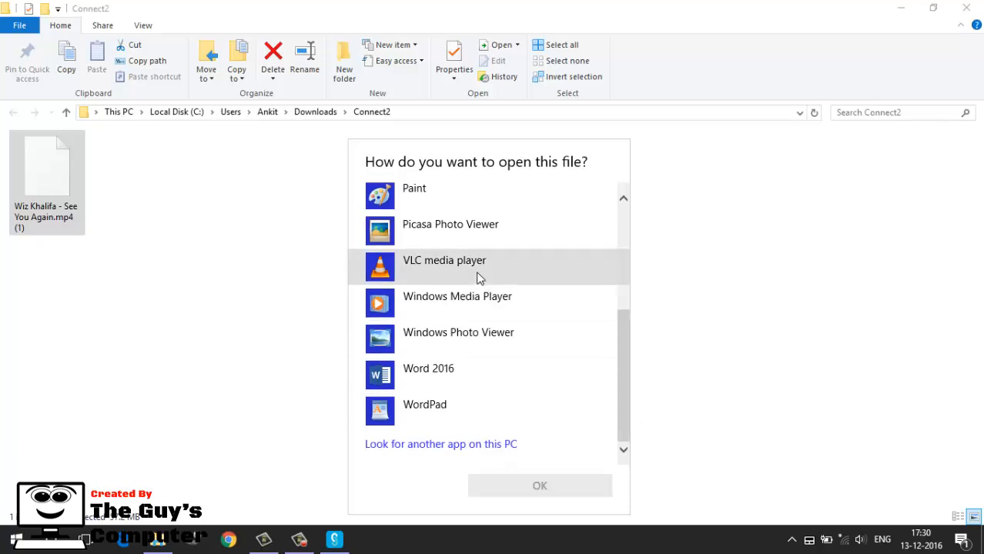
pyautogui.click(539, 486)
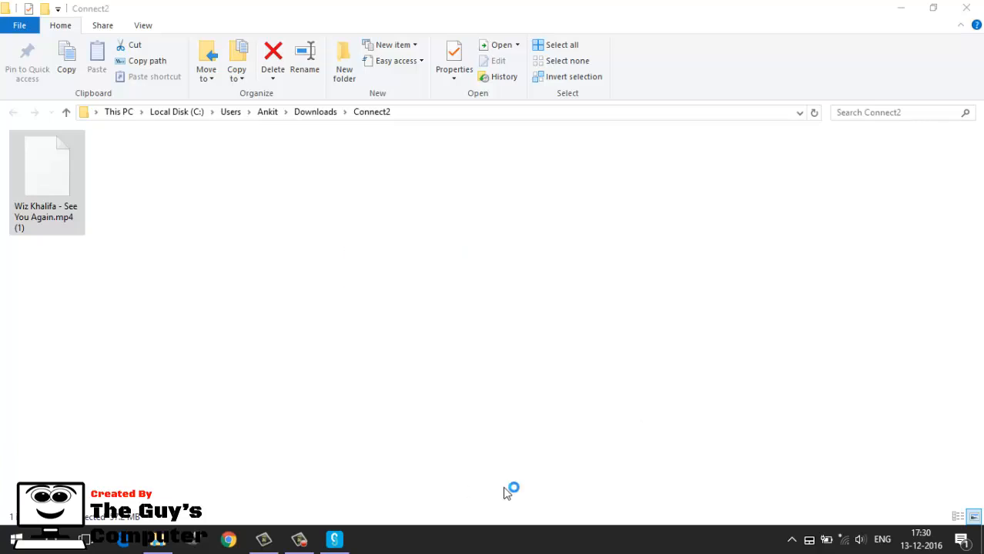
# Reselect the received video and close the Downloads\Connect2 Explorer window.
pyautogui.doubleClick(47, 163)
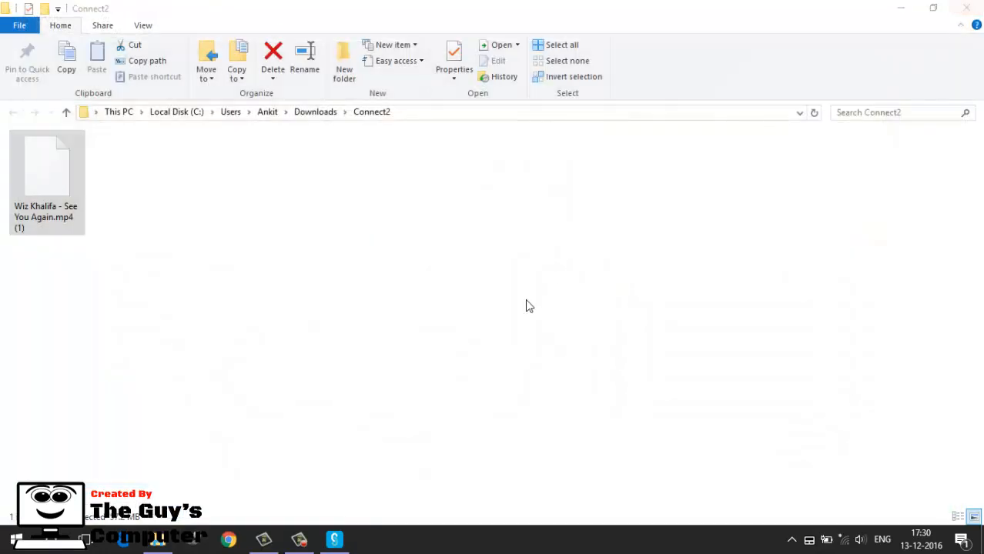
pyautogui.click(47, 166)
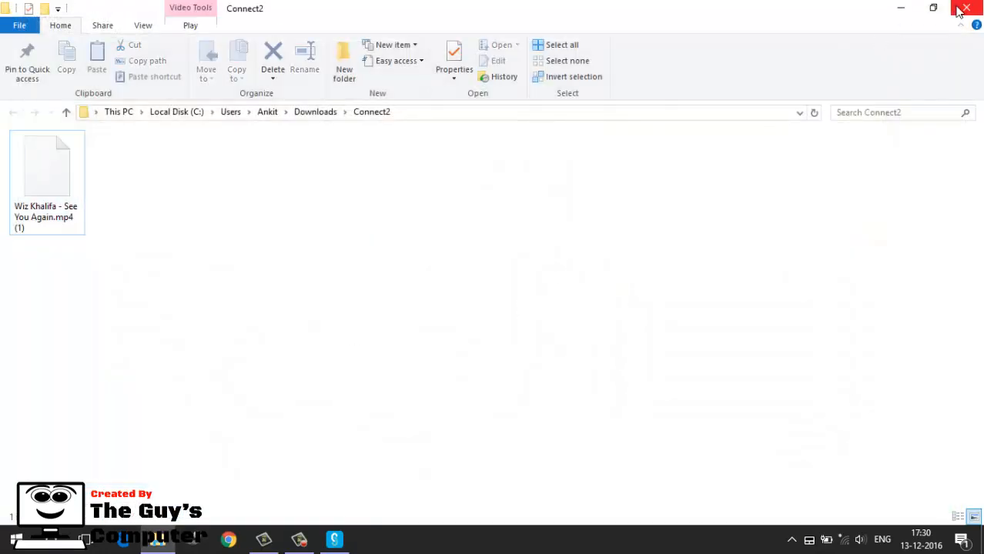
pyautogui.click(961, 10)
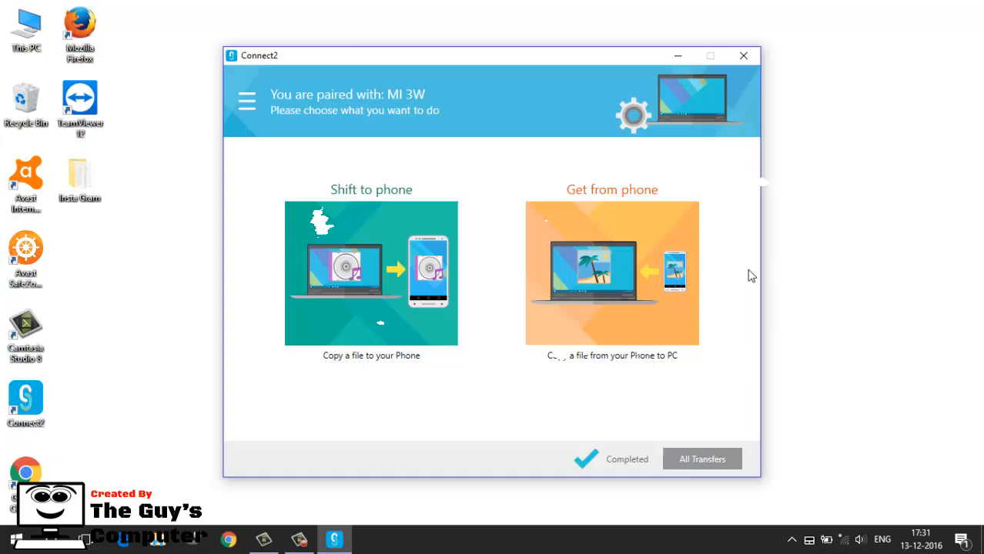